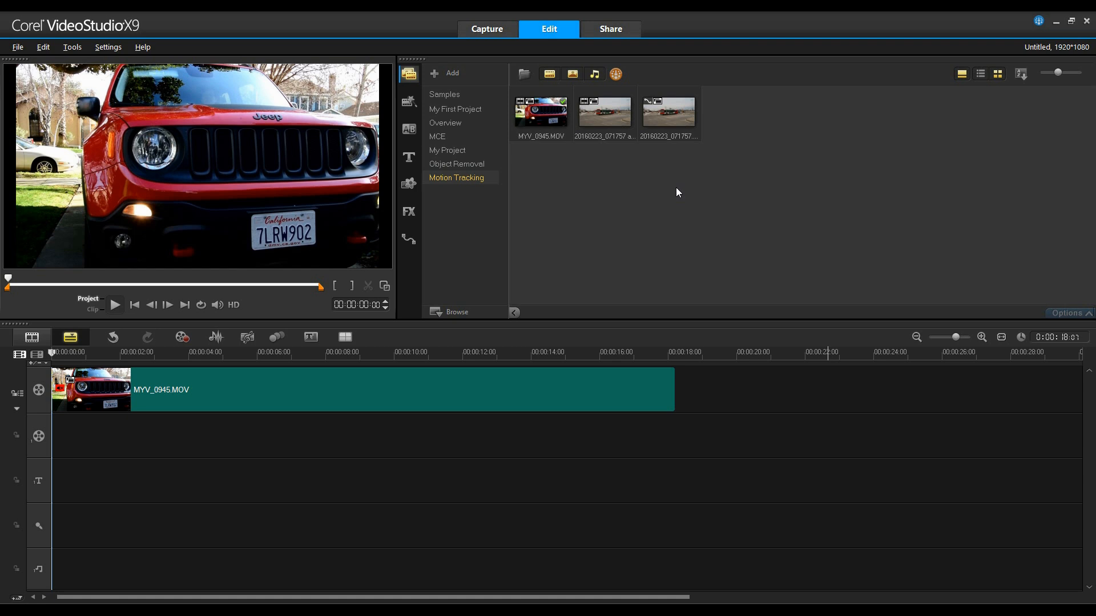
mouse_move(676, 196)
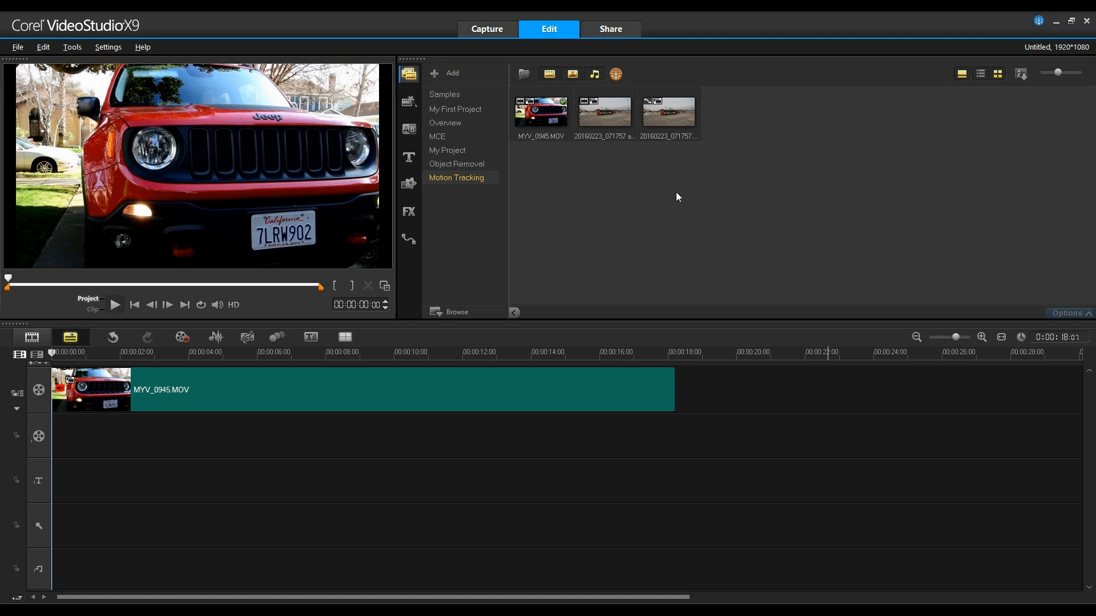
mouse_move(667, 199)
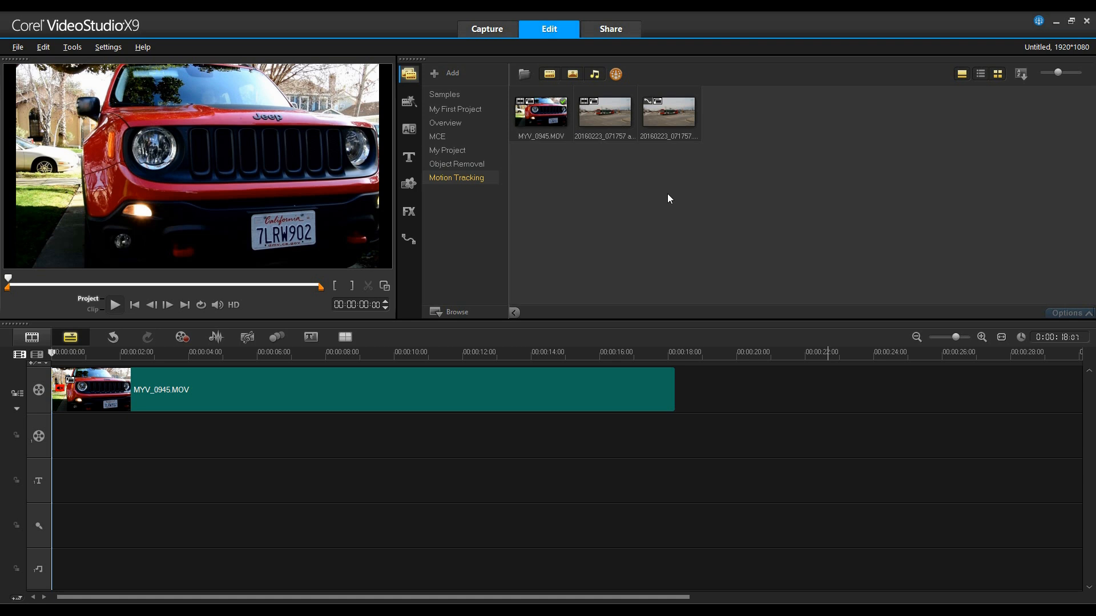
Open Track Motion for the Jeep clip and maximize the tracking window
right_click(440, 389)
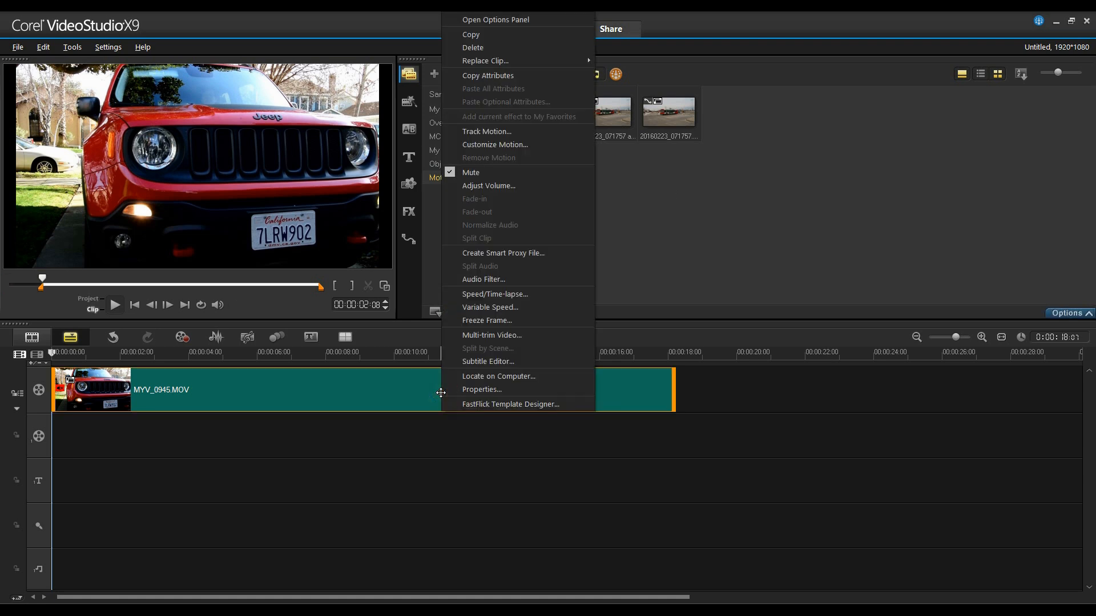
mouse_move(520, 154)
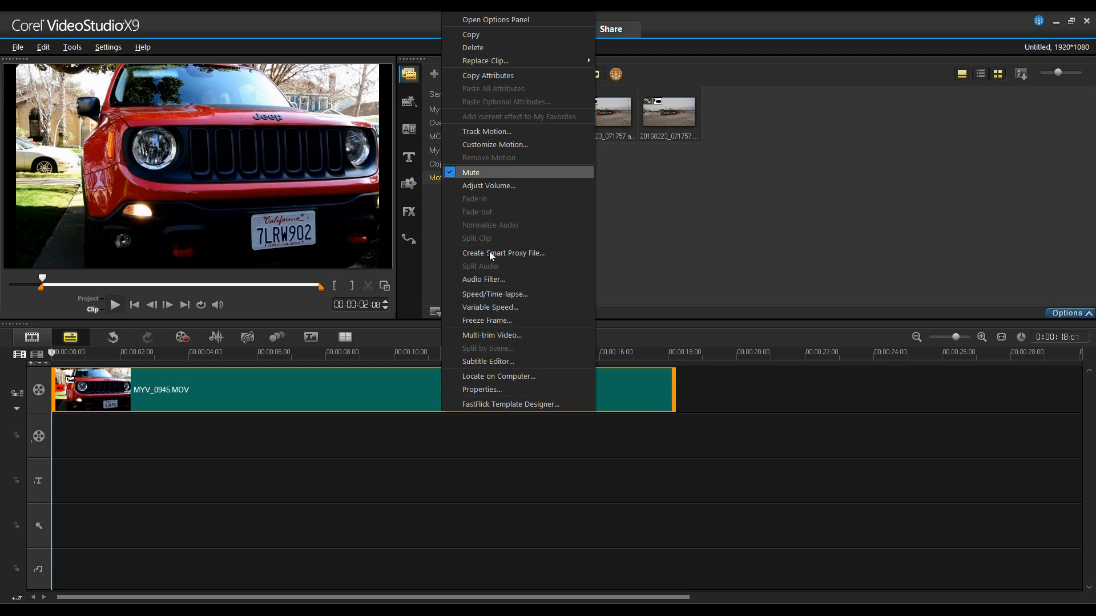
mouse_move(278, 337)
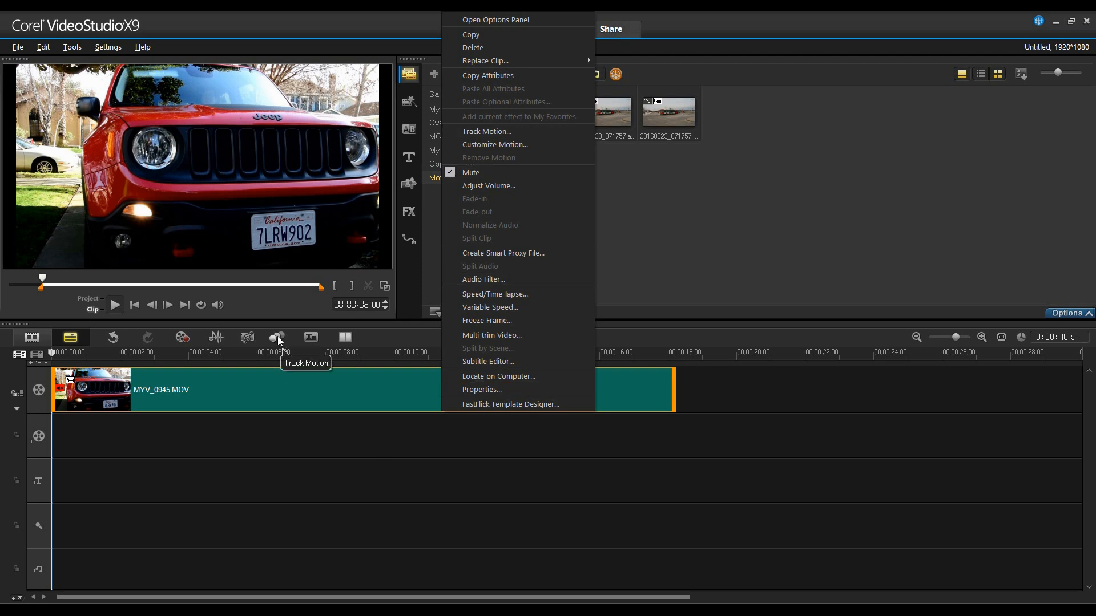
left_click(486, 131)
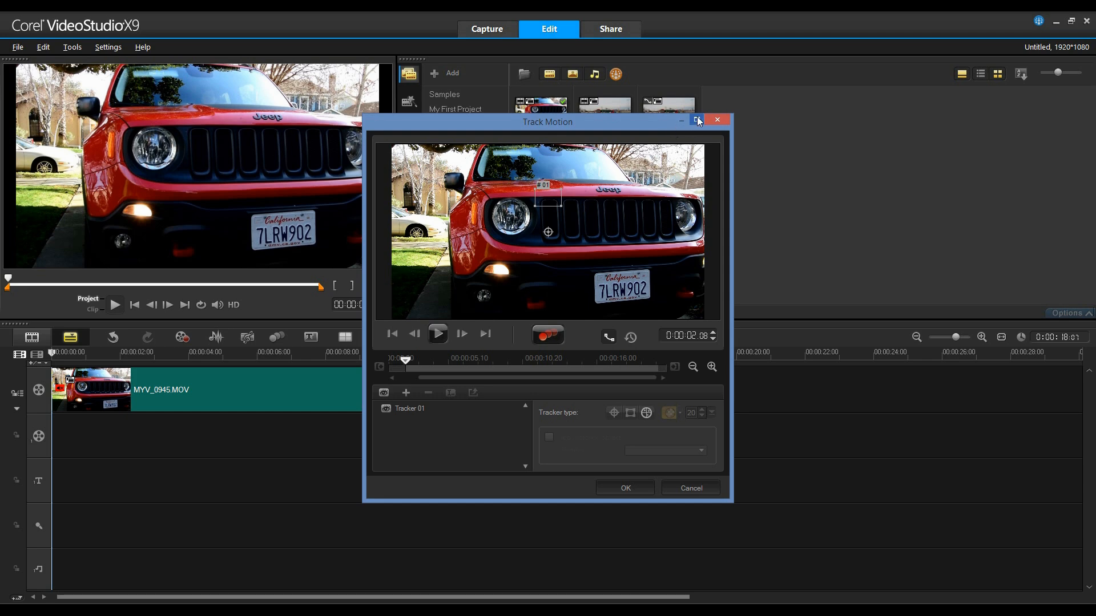
left_click(697, 120)
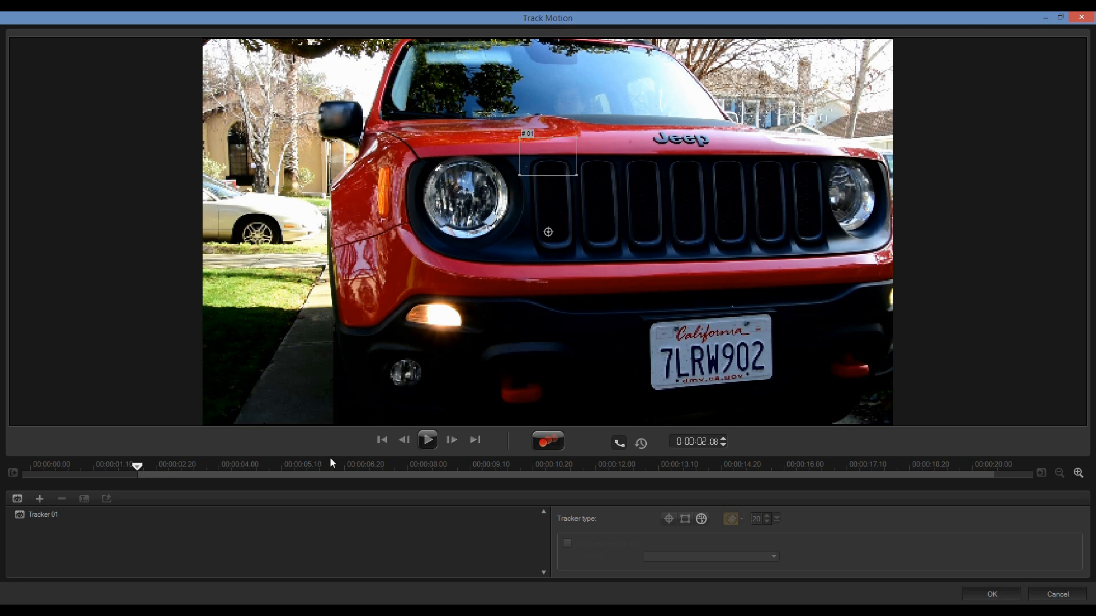
mouse_move(621, 445)
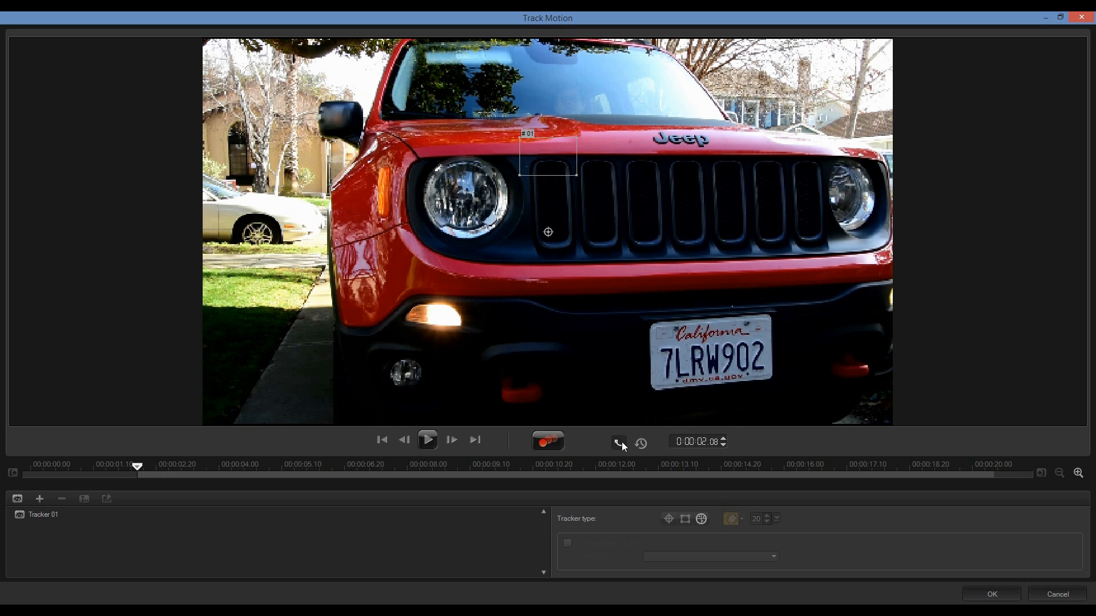
mouse_move(619, 443)
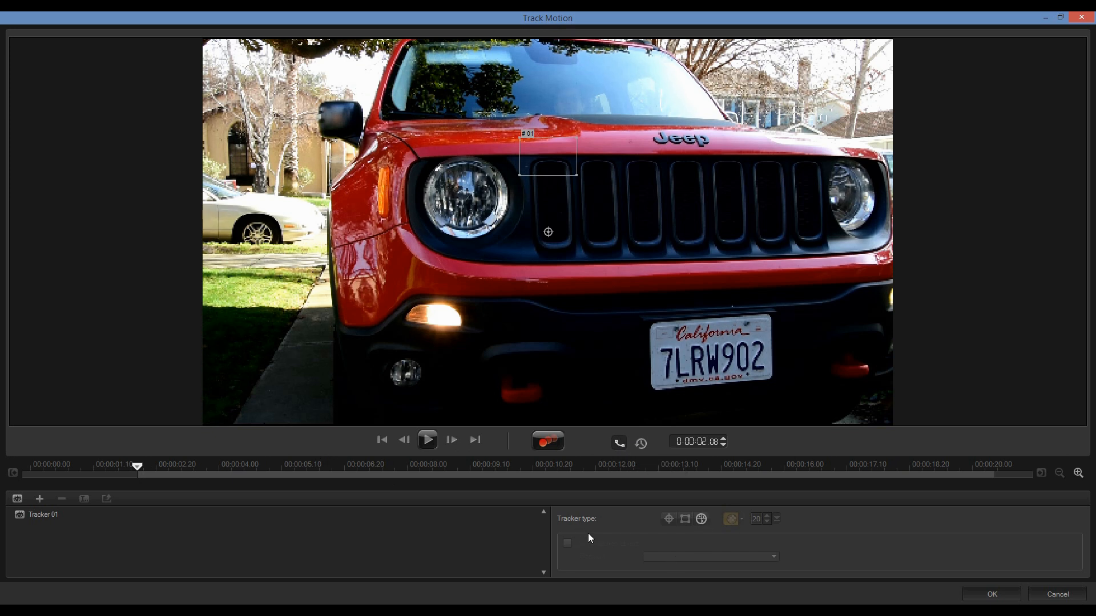
mouse_move(731, 523)
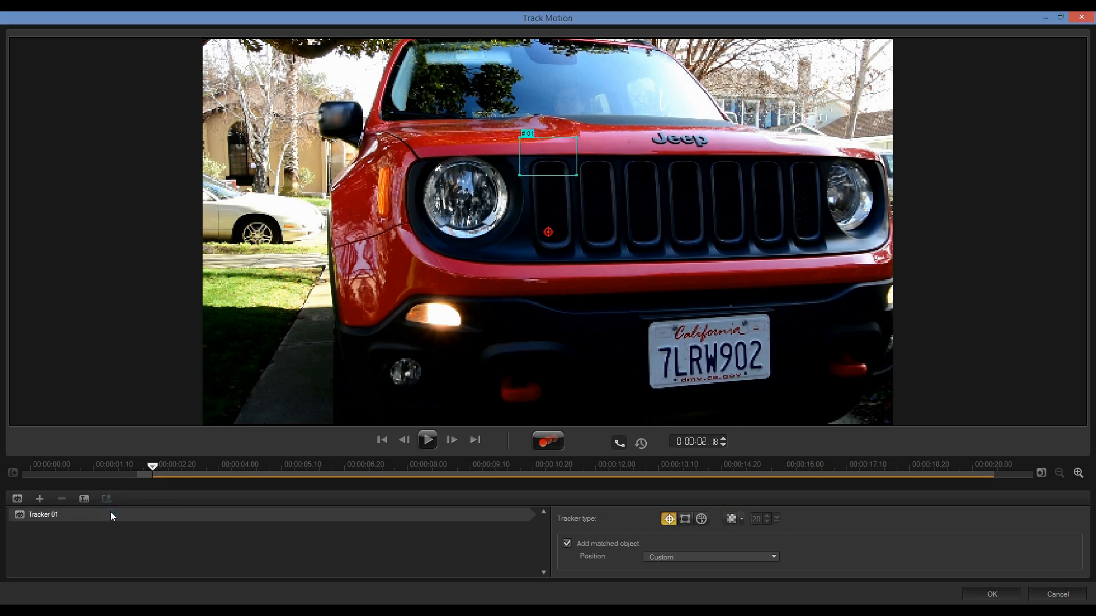
mouse_move(700, 519)
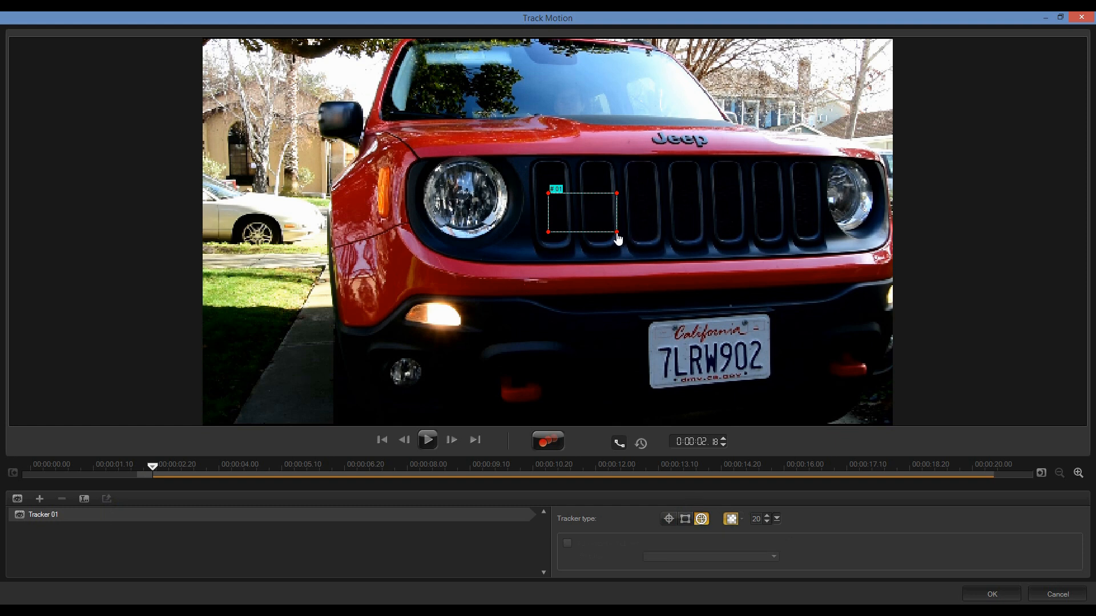
Drag Tracker 01's area corners onto the four corners of the Jeep's license plate
left_click_drag(616, 233, 732, 341)
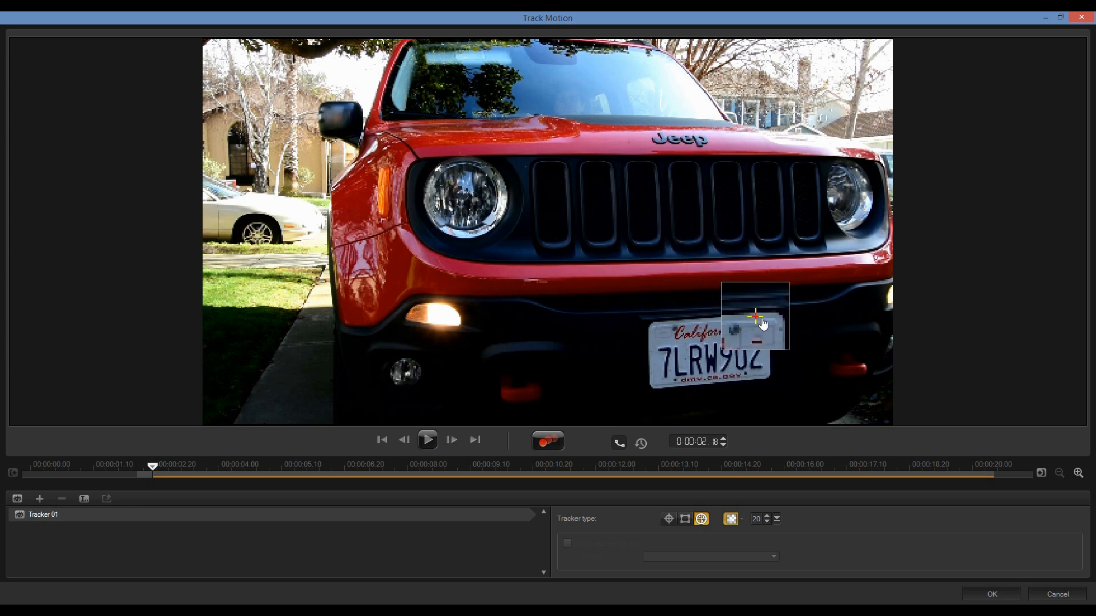
left_click_drag(755, 316, 548, 234)
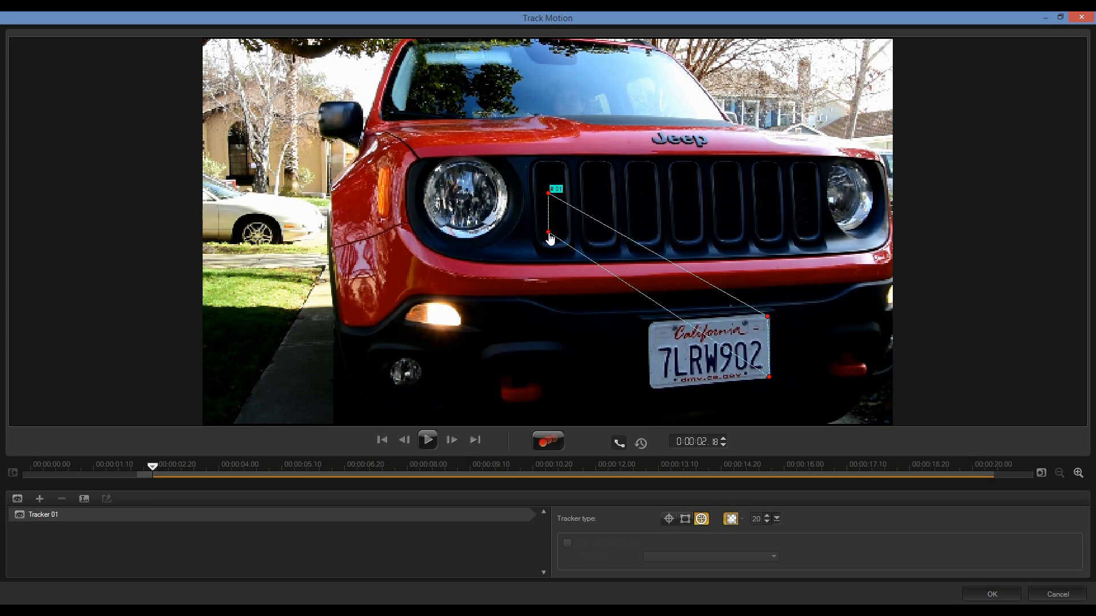
left_click_drag(548, 234, 653, 381)
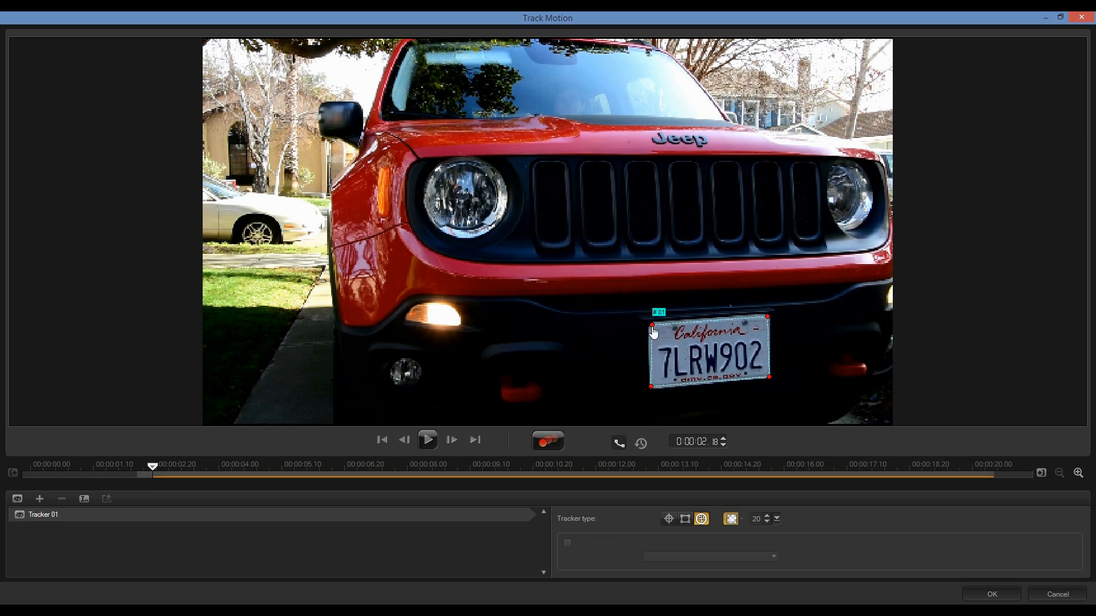
mouse_move(548, 441)
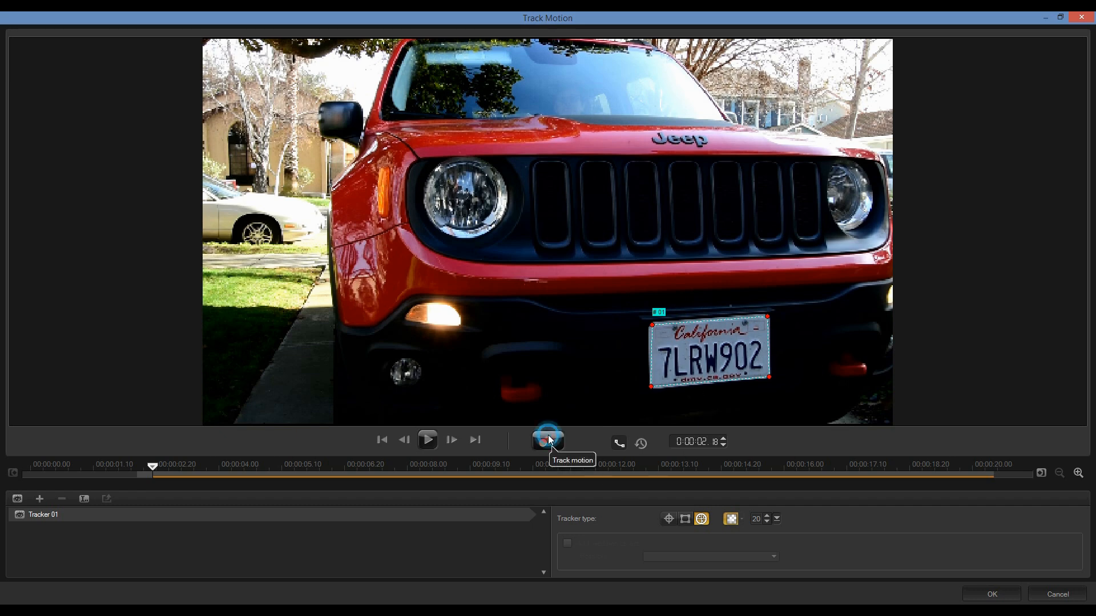
Track the plate through the clip, reduce the mosaic block size, and apply with OK
left_click(548, 441)
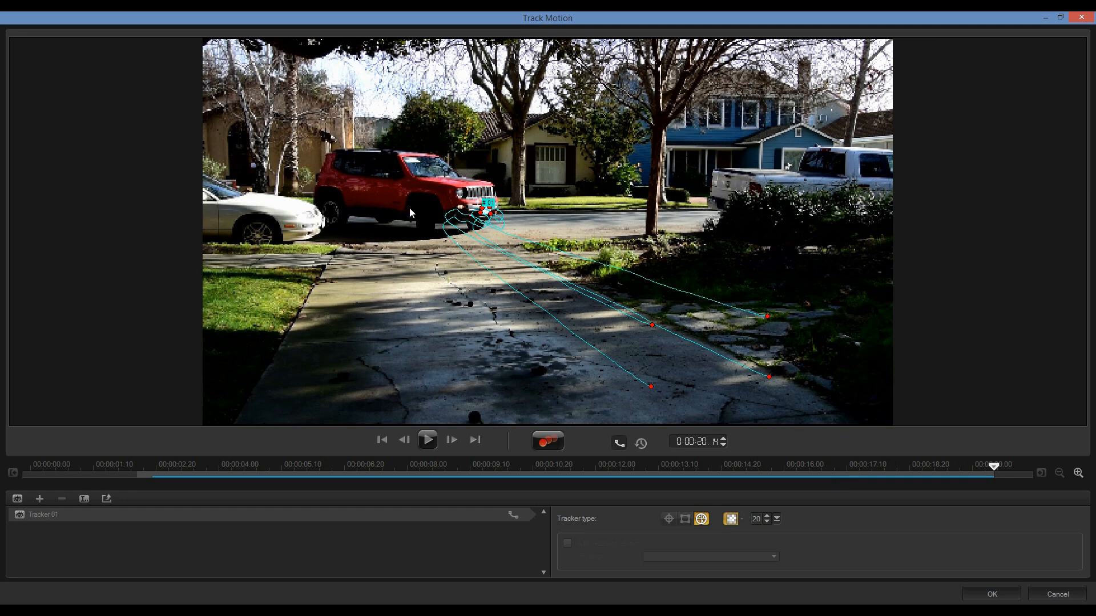
mouse_move(617, 445)
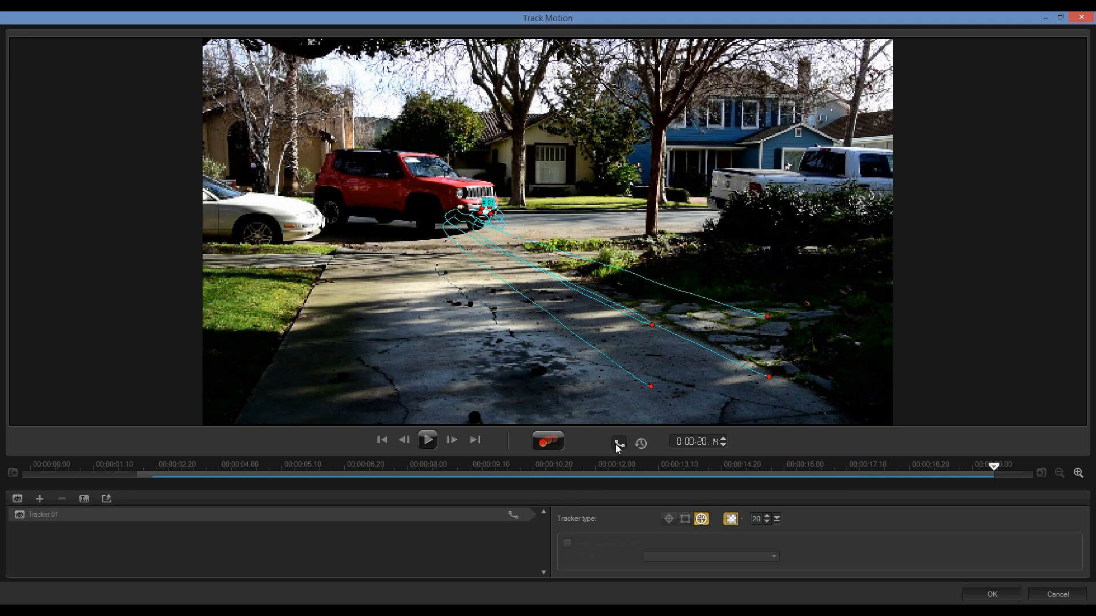
mouse_move(616, 445)
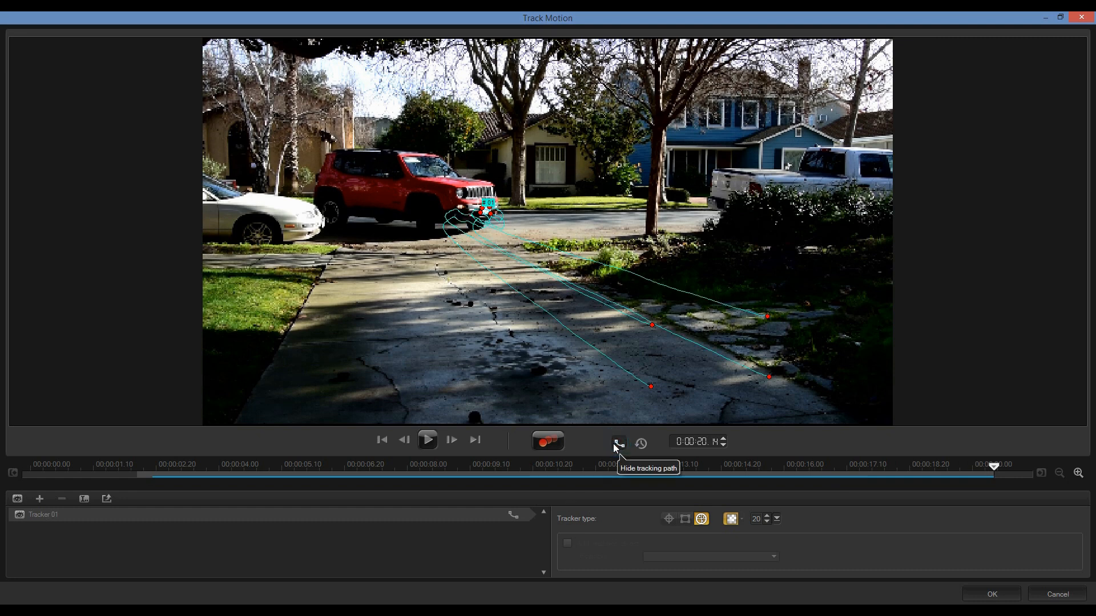
mouse_move(731, 518)
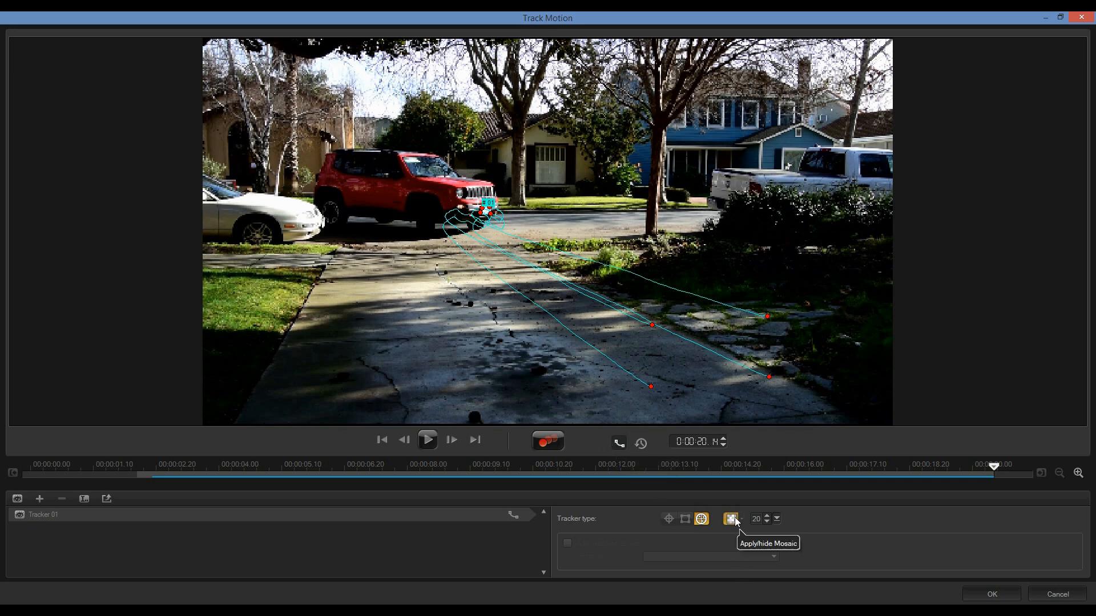
mouse_move(761, 517)
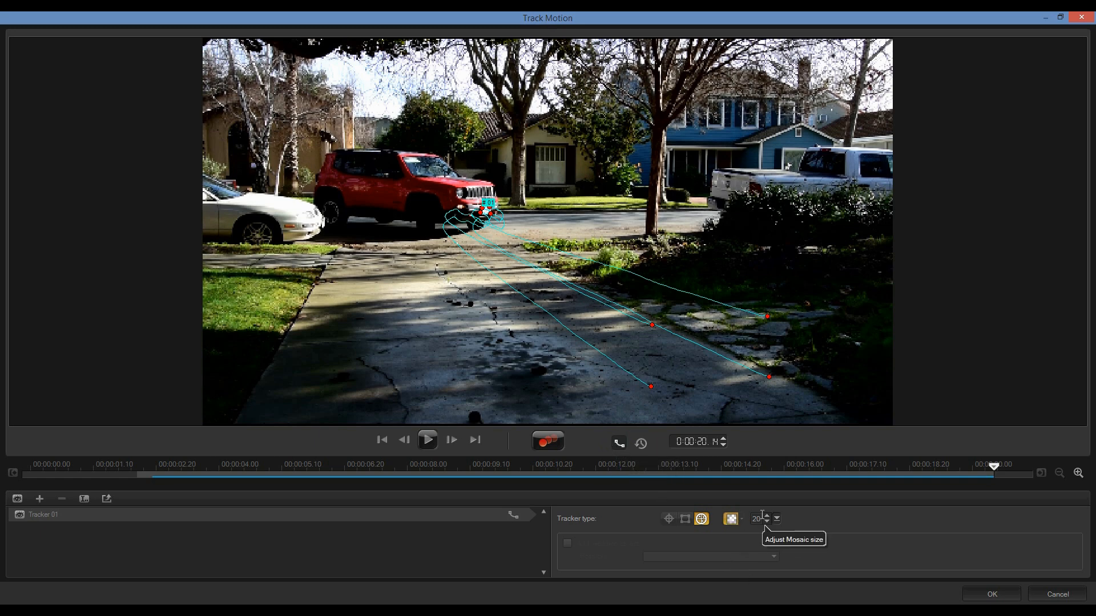
left_click(766, 521)
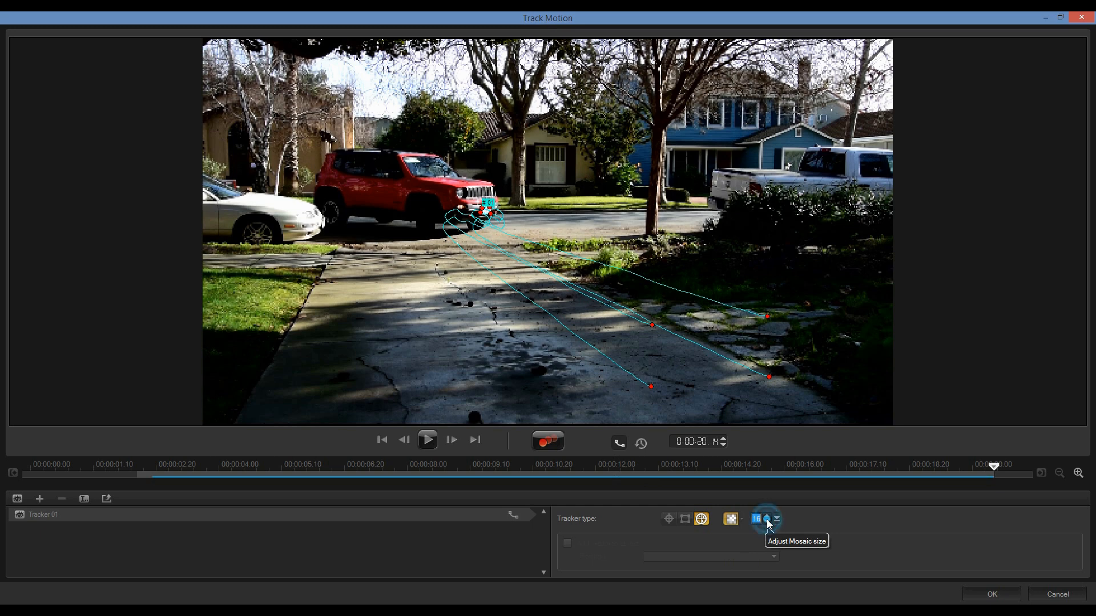
left_click(765, 522)
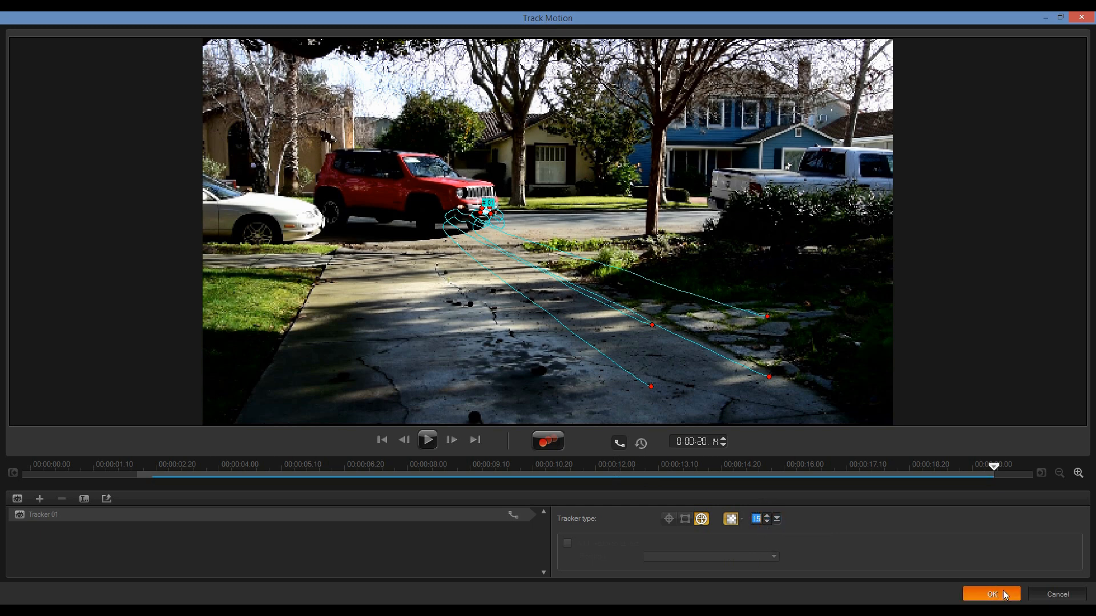
left_click(990, 594)
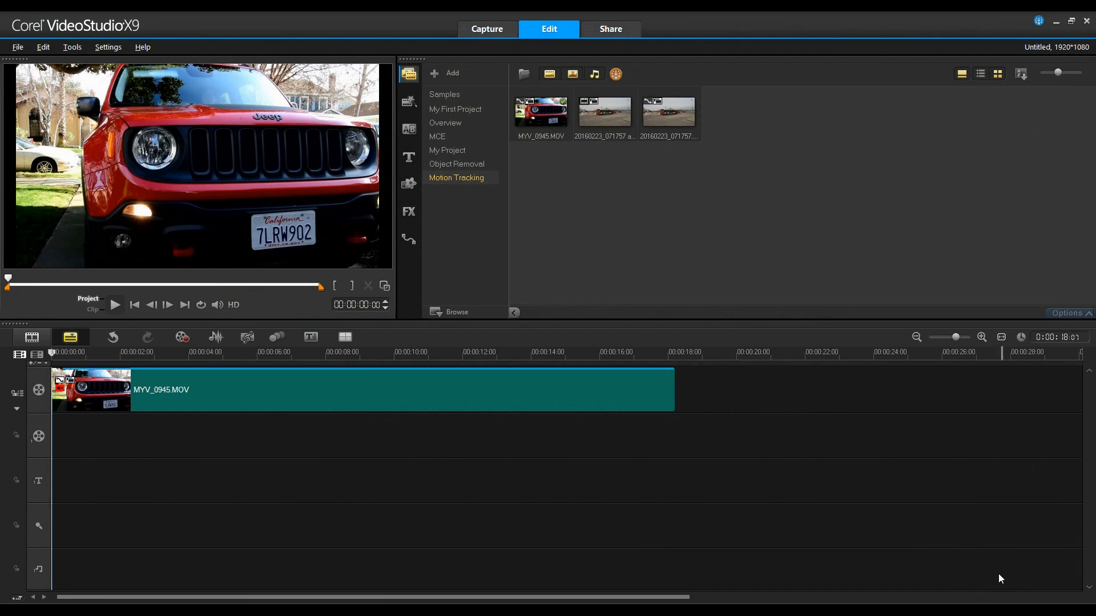
mouse_move(146, 399)
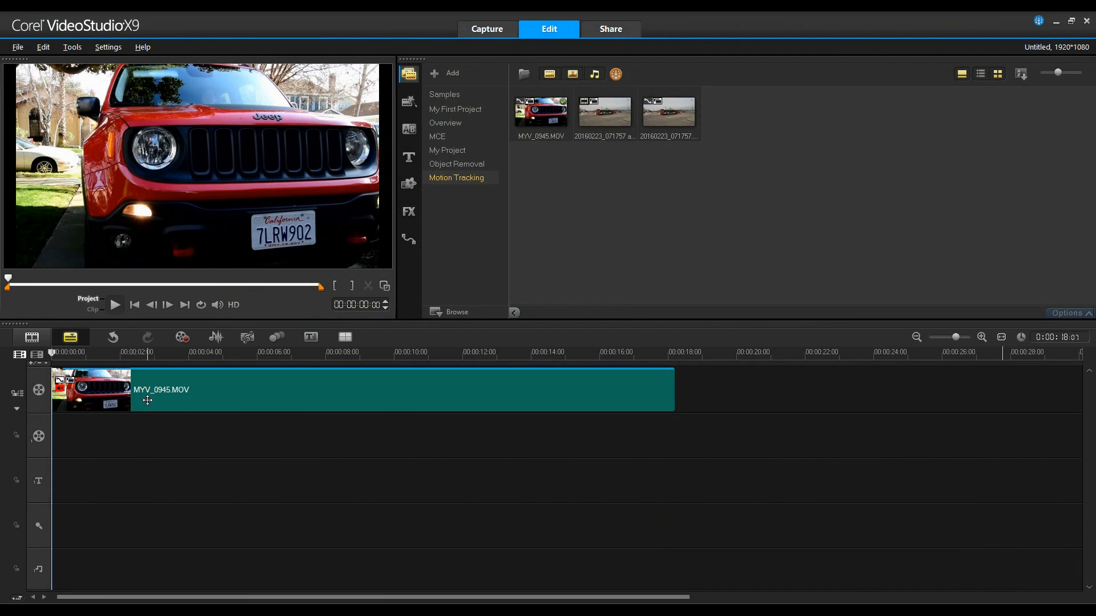
Select the Jeep clip MYV_0945.MOV on the timeline
left_click(114, 304)
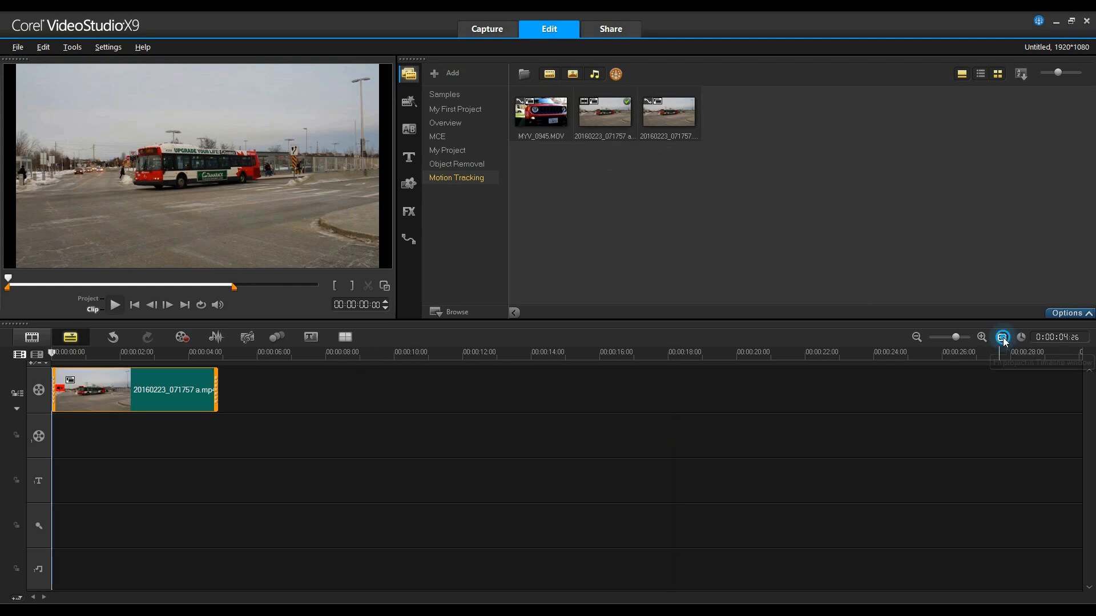
Fit the bus clip in the timeline, open Track Motion, and maximize it
left_click(1002, 337)
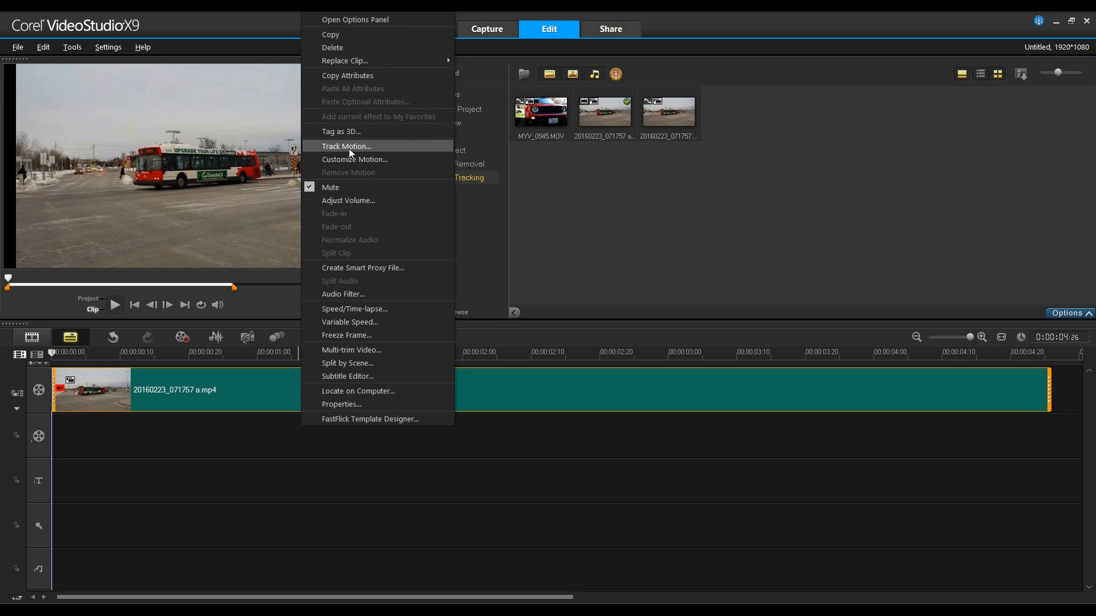
left_click(346, 147)
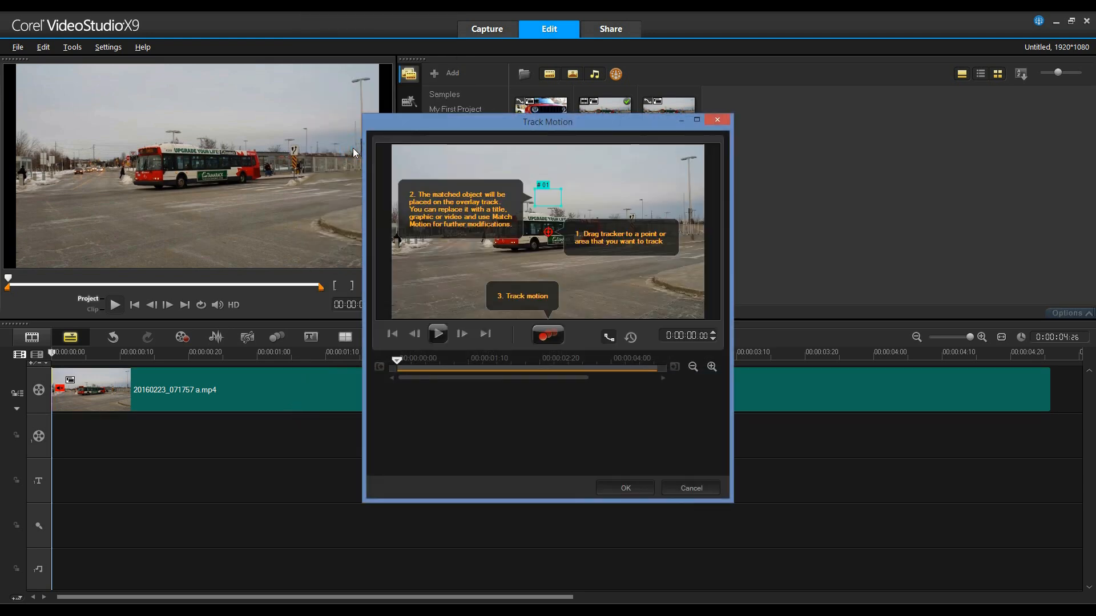
left_click(548, 335)
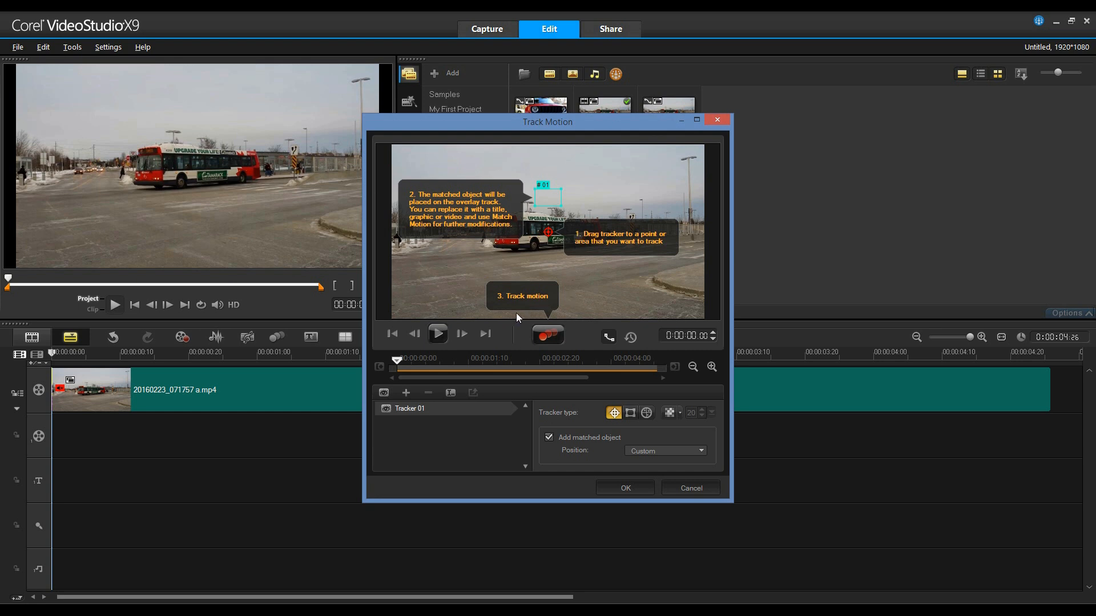
left_click(696, 120)
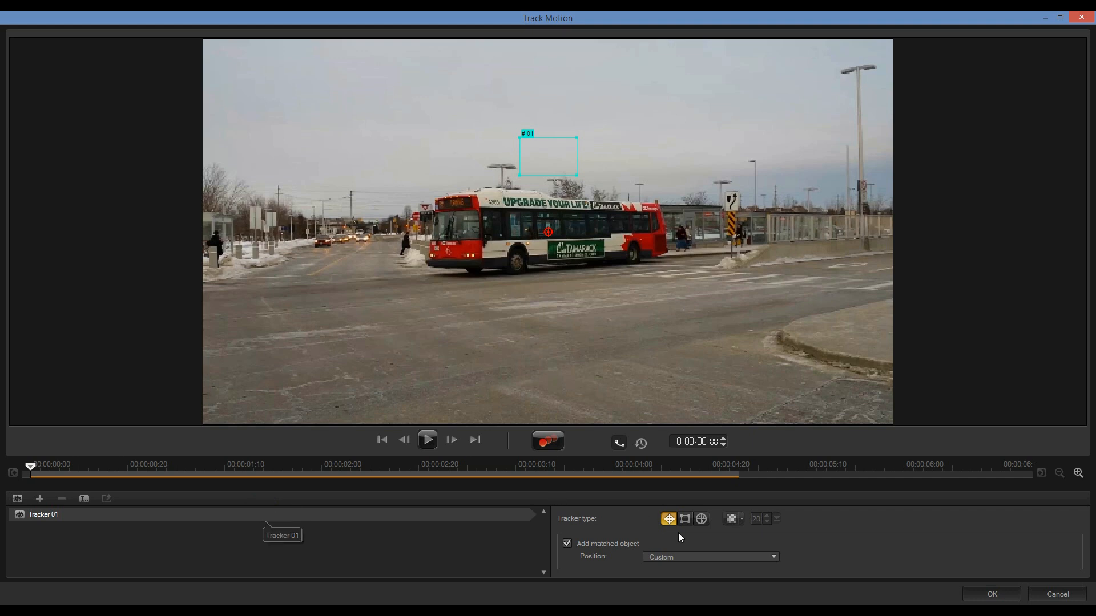
Switch to a multi-point mosaic tracker on the green Tamarack sign and track it
left_click(700, 519)
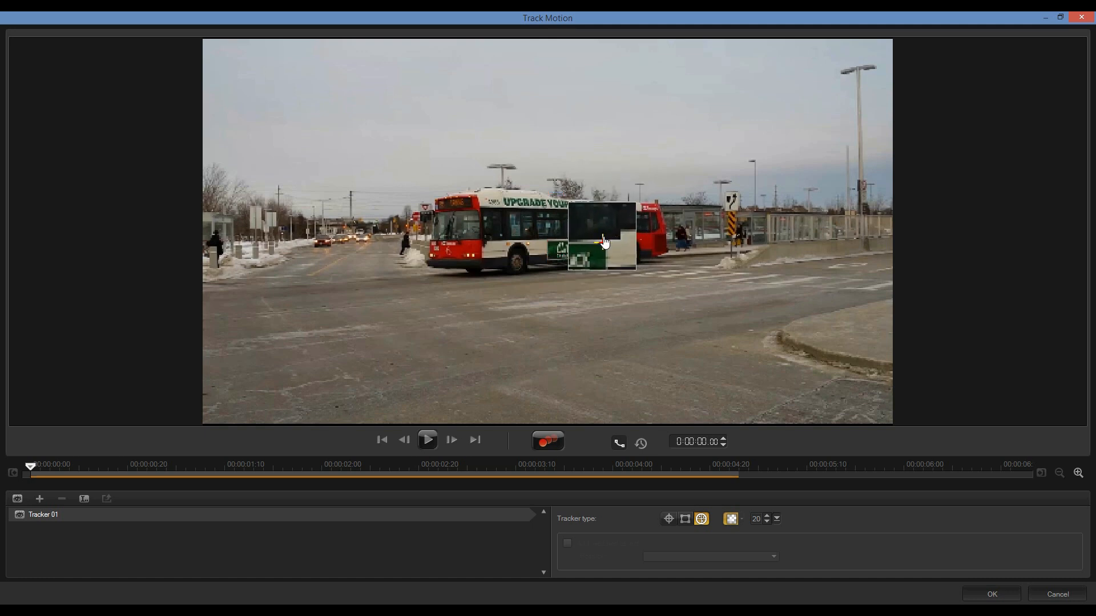
left_click(548, 441)
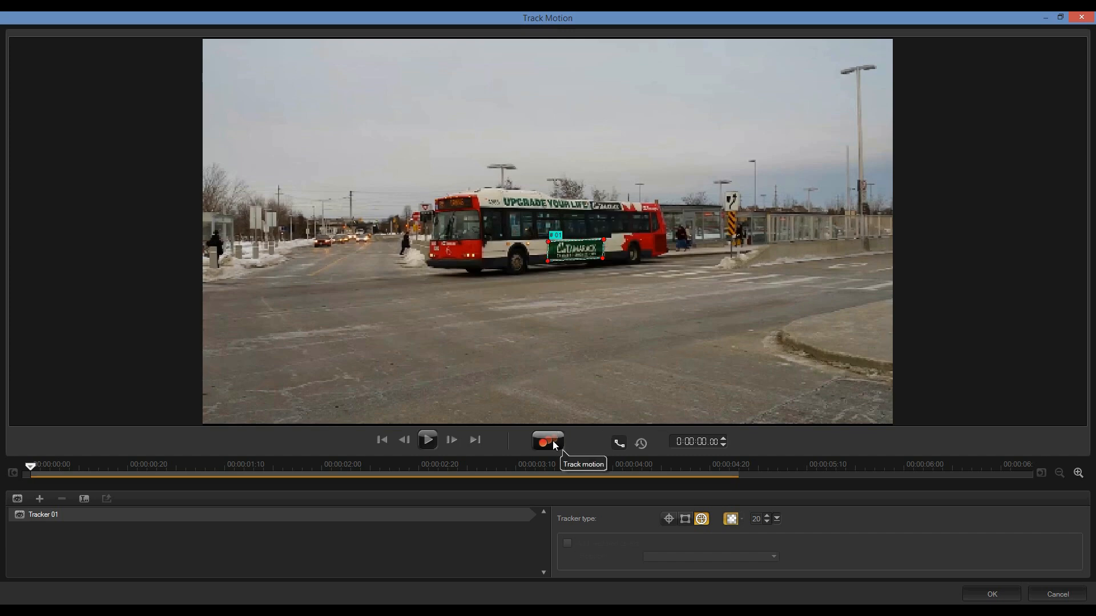
left_click(548, 441)
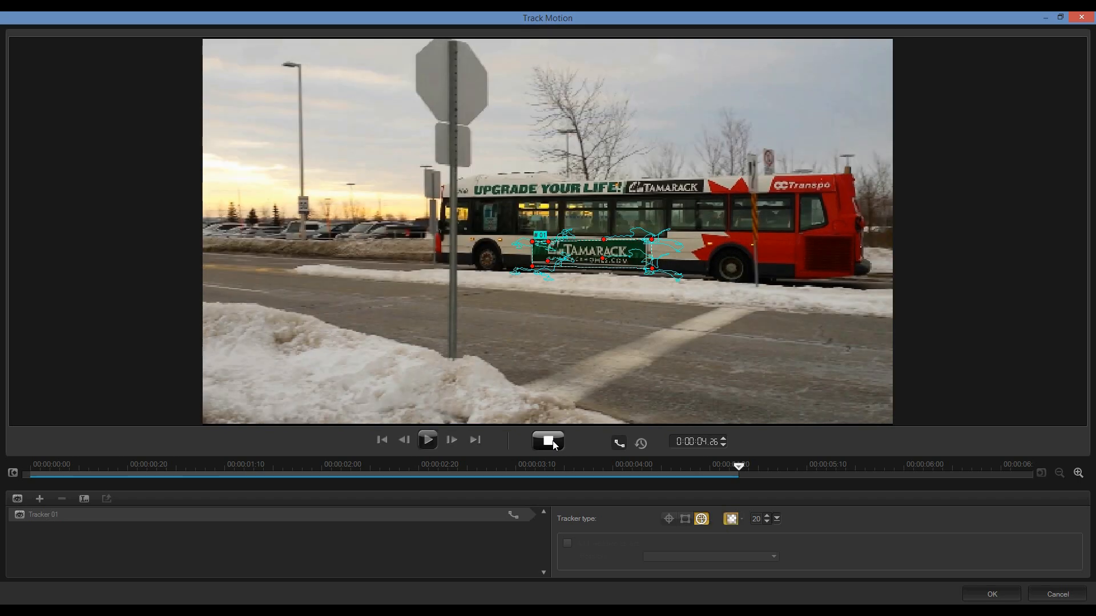
Stop tracking, step back two frames, retrack from the key frame, then apply with OK
left_click(548, 441)
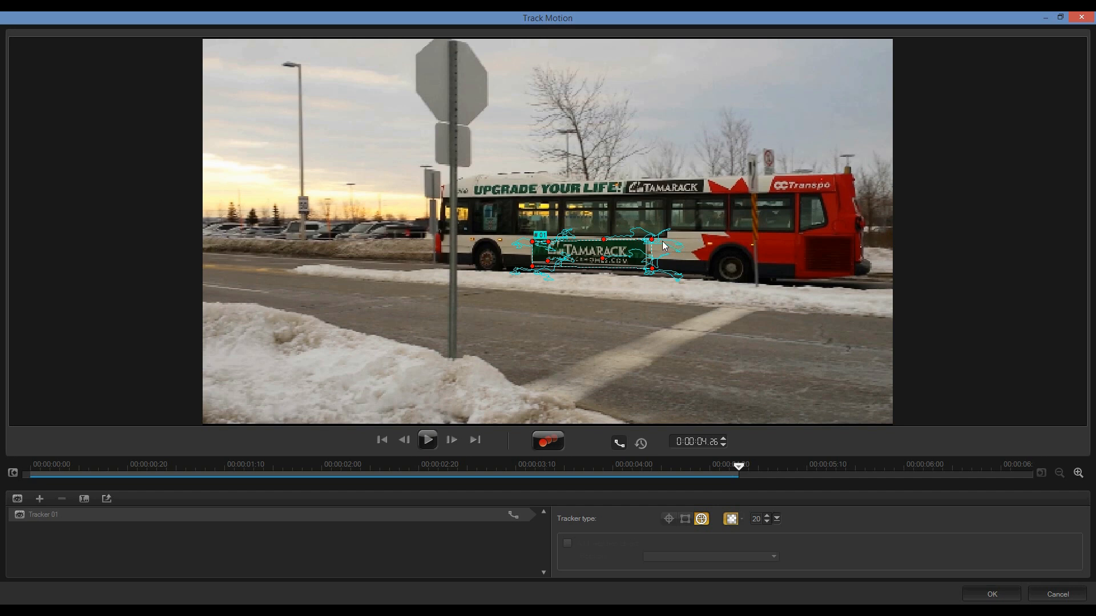
mouse_move(729, 482)
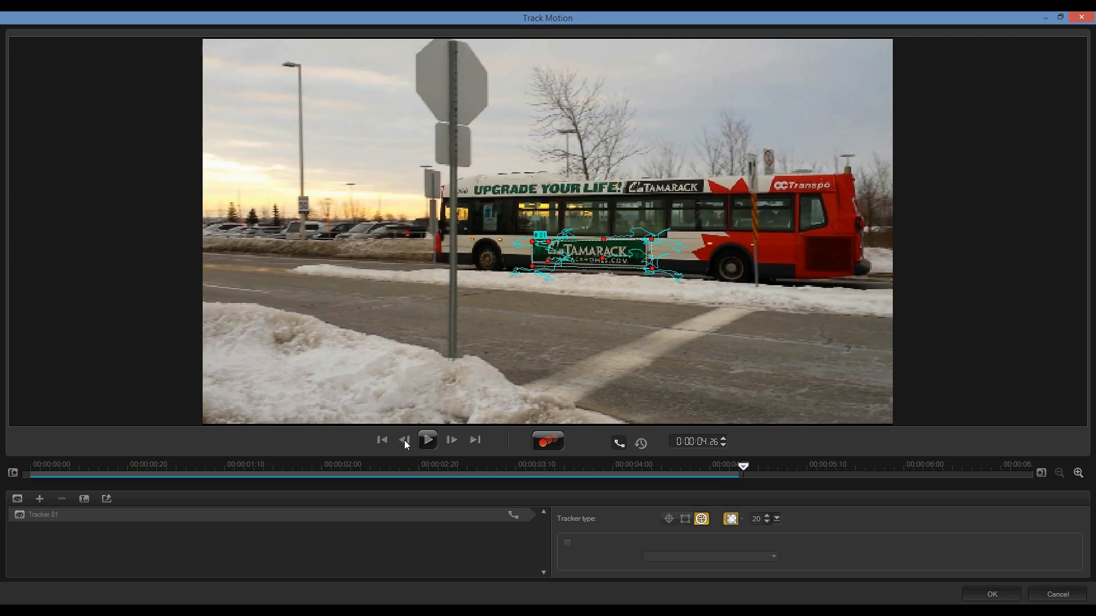
left_click(404, 439)
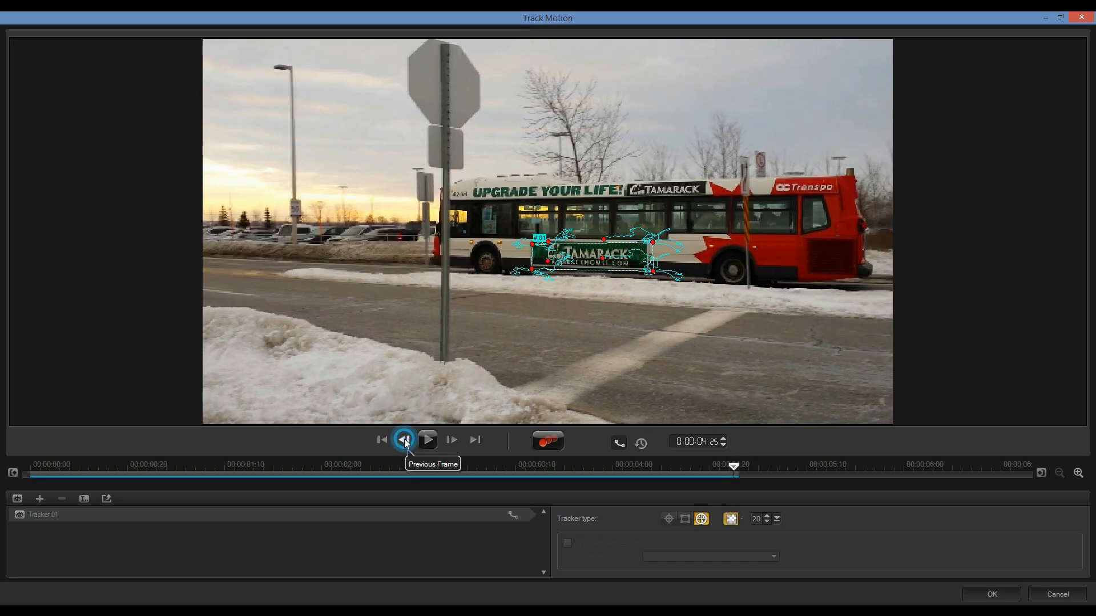
left_click(404, 440)
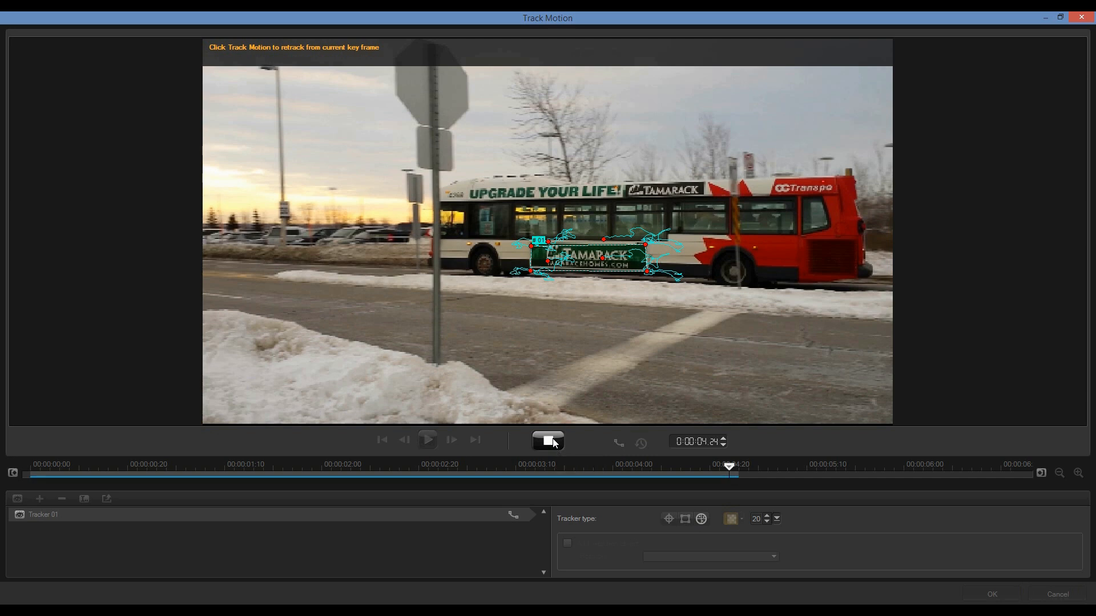
left_click(548, 441)
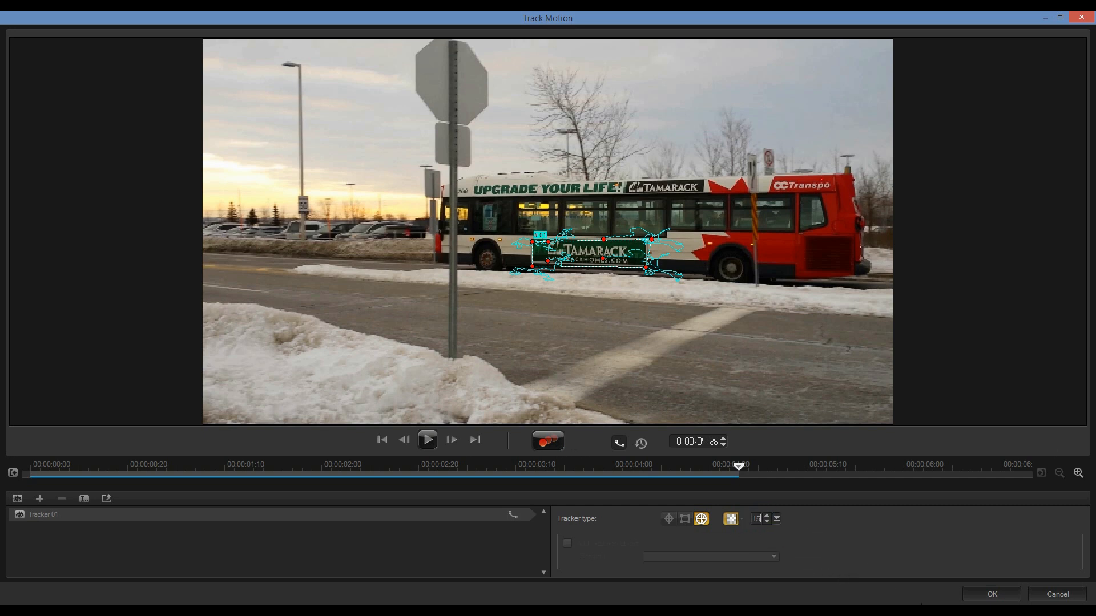
left_click(990, 594)
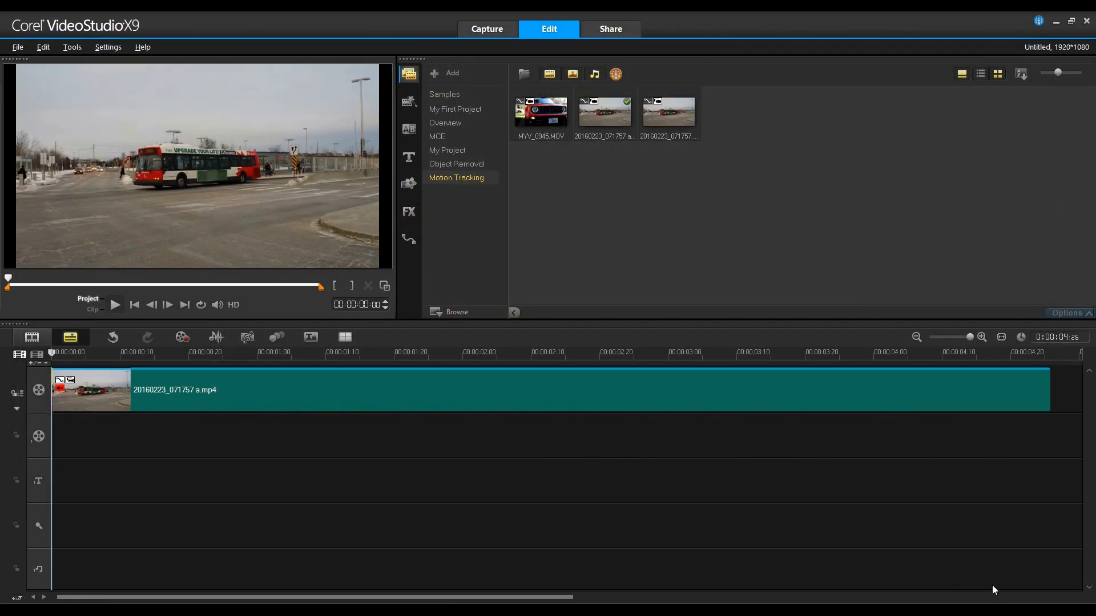
left_click(340, 389)
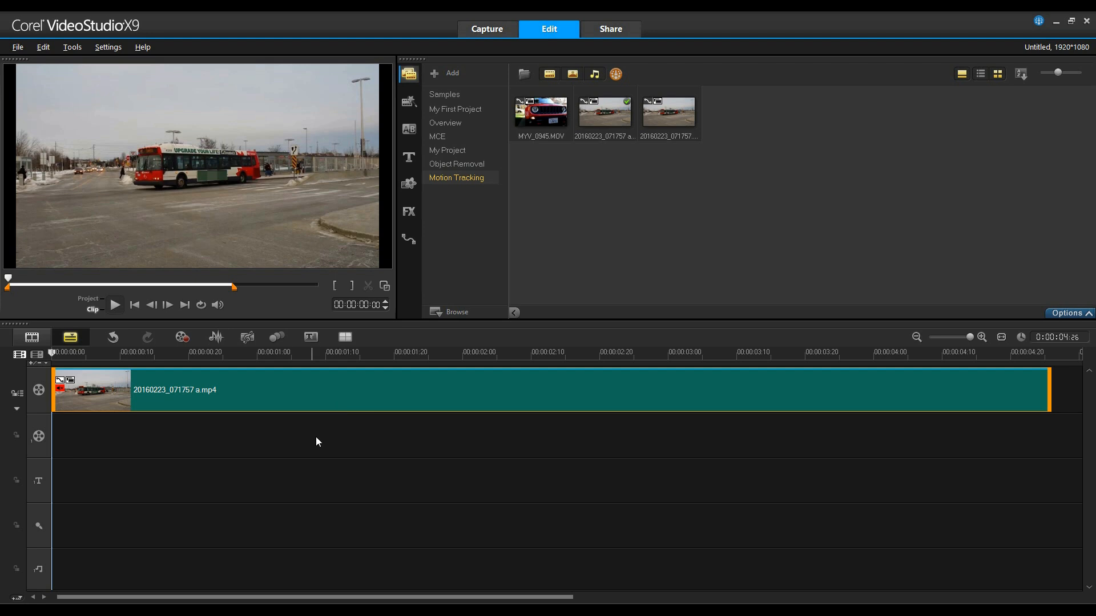
mouse_move(313, 444)
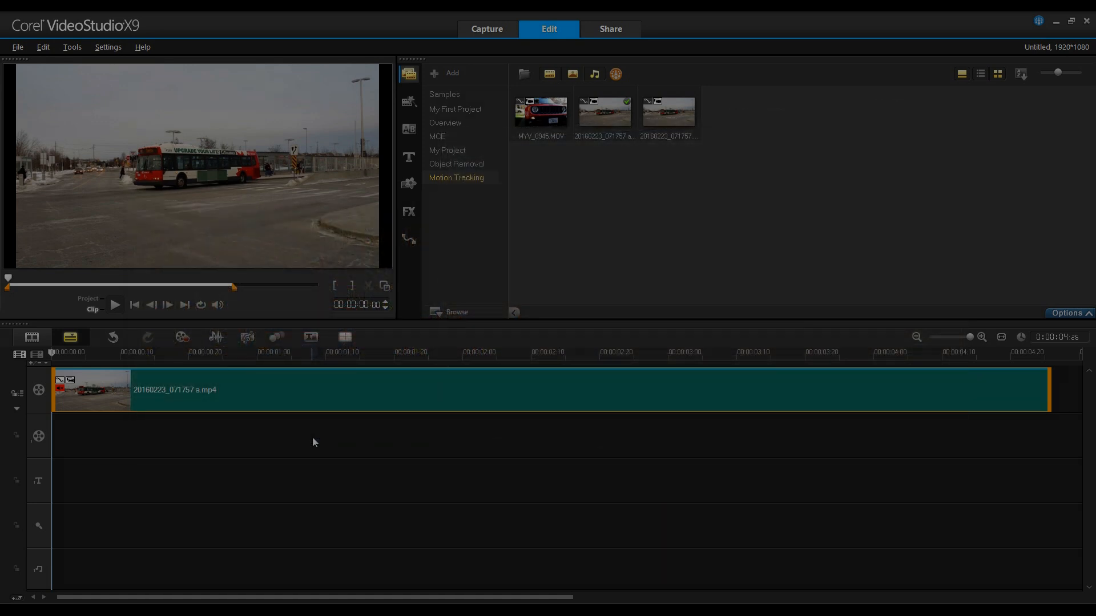
left_click(455, 178)
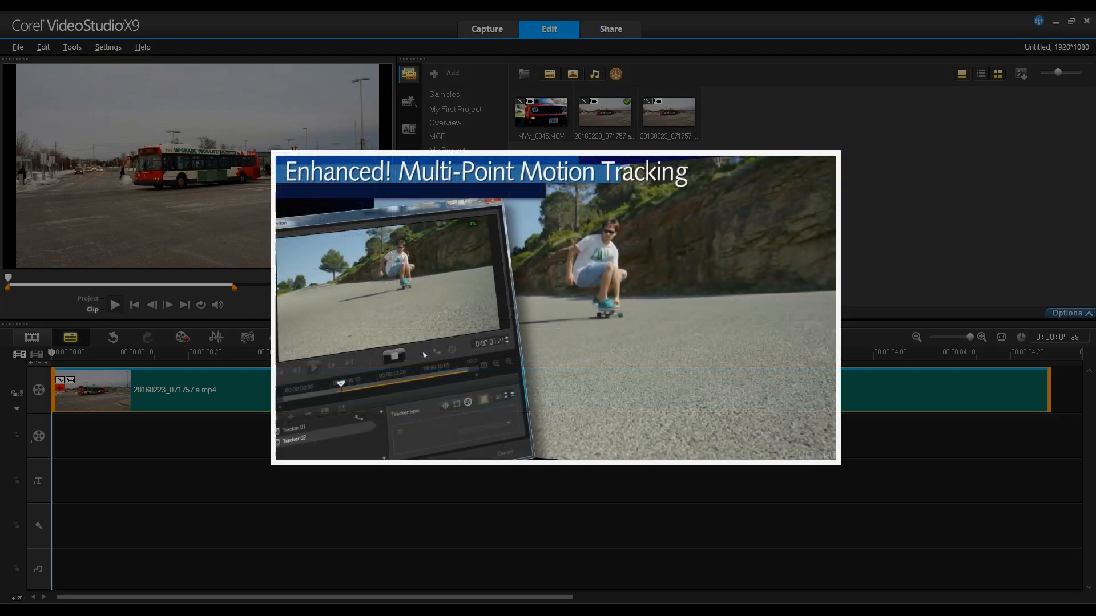